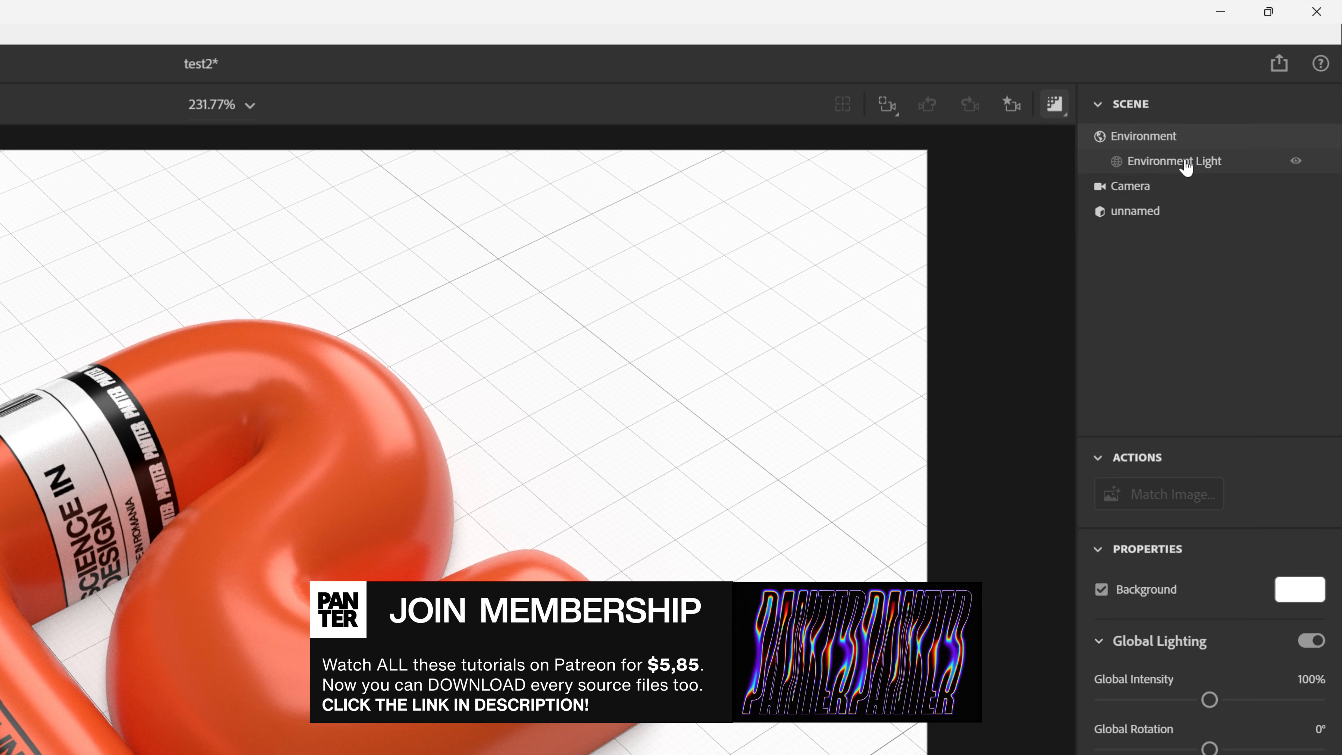
Step: Deselect the scene to show the document's canvas size, units and resolution properties
left_click(1135, 211)
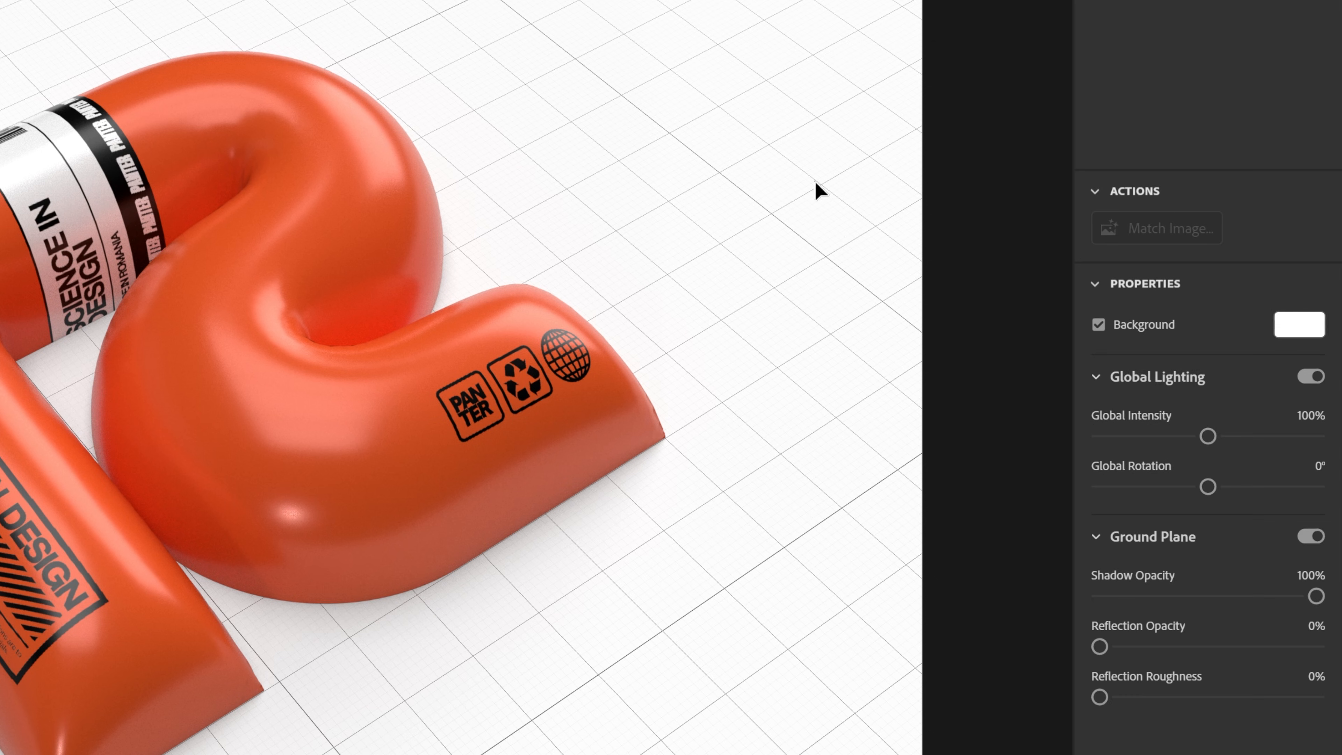
mouse_move(1008, 152)
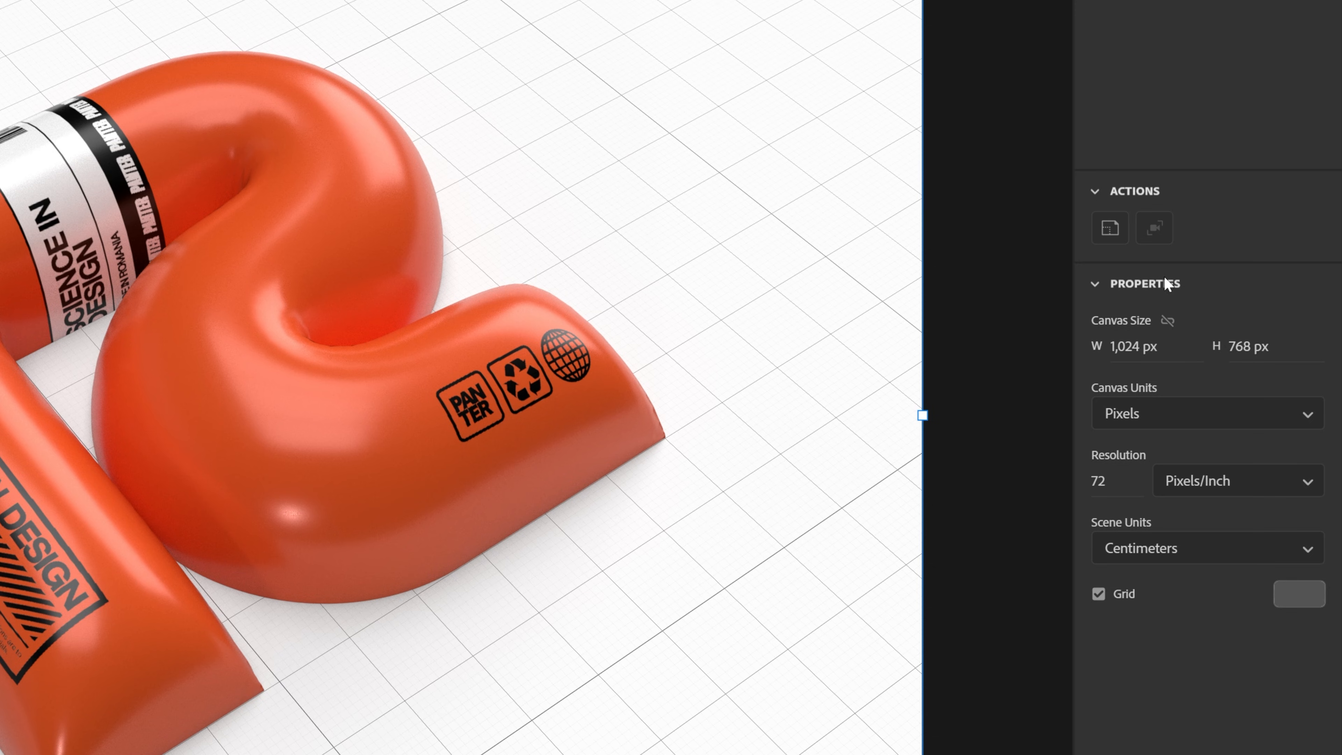
Step: Set the canvas size to 1920 × 1080 with units kept as pixels
left_click(1134, 346)
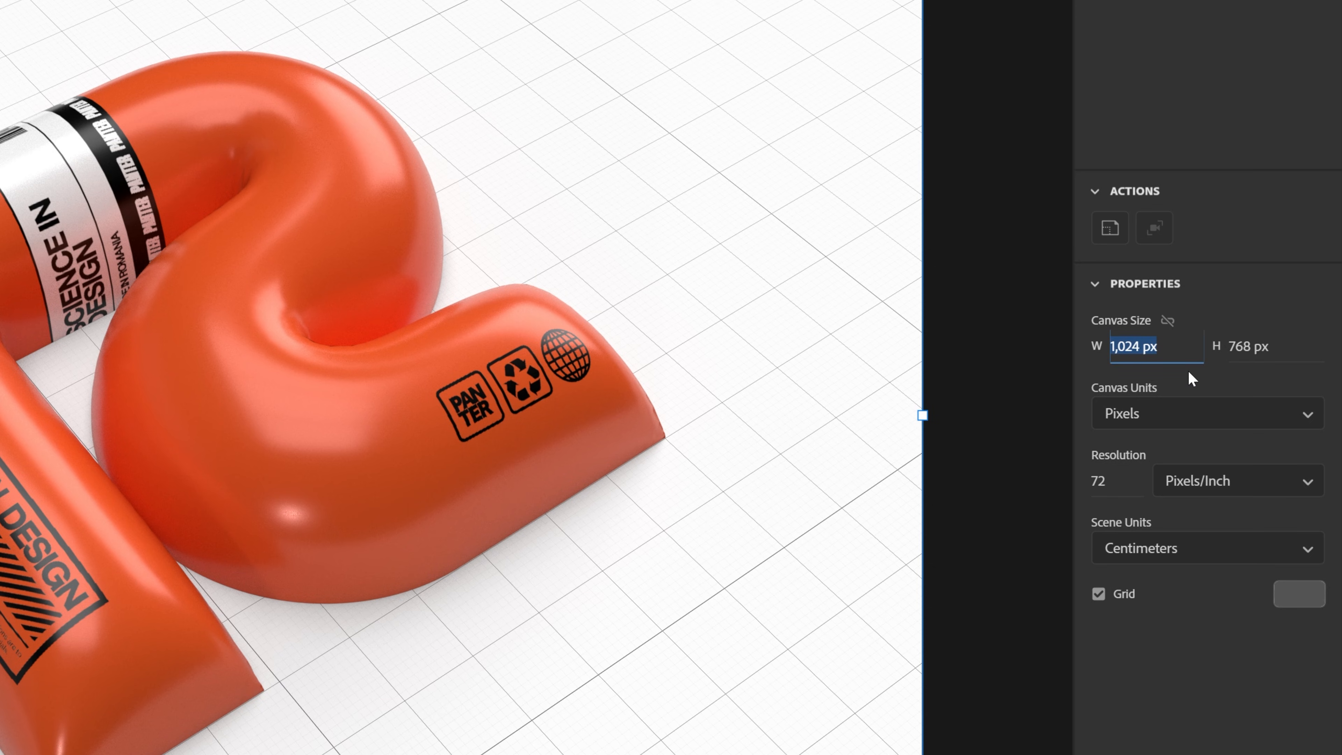
type("19")
left_click(1275, 347)
type("1080")
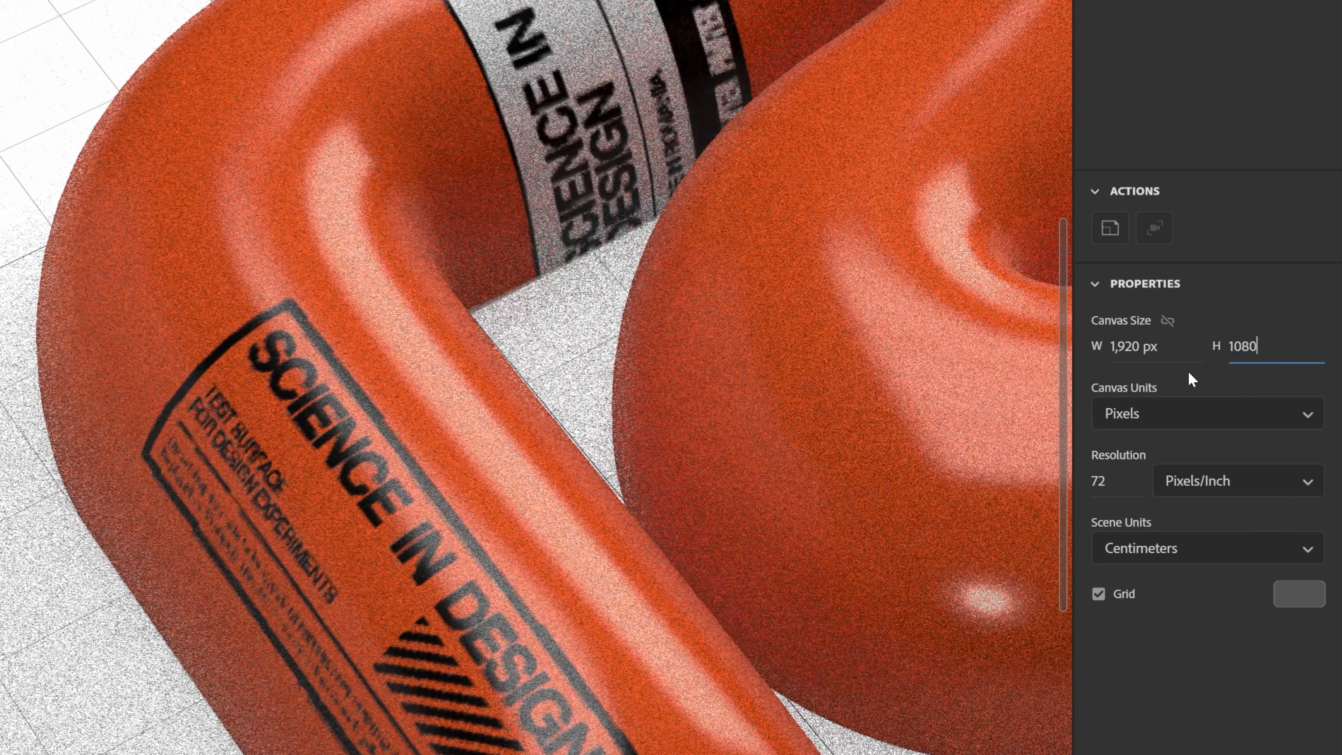
left_click(1206, 413)
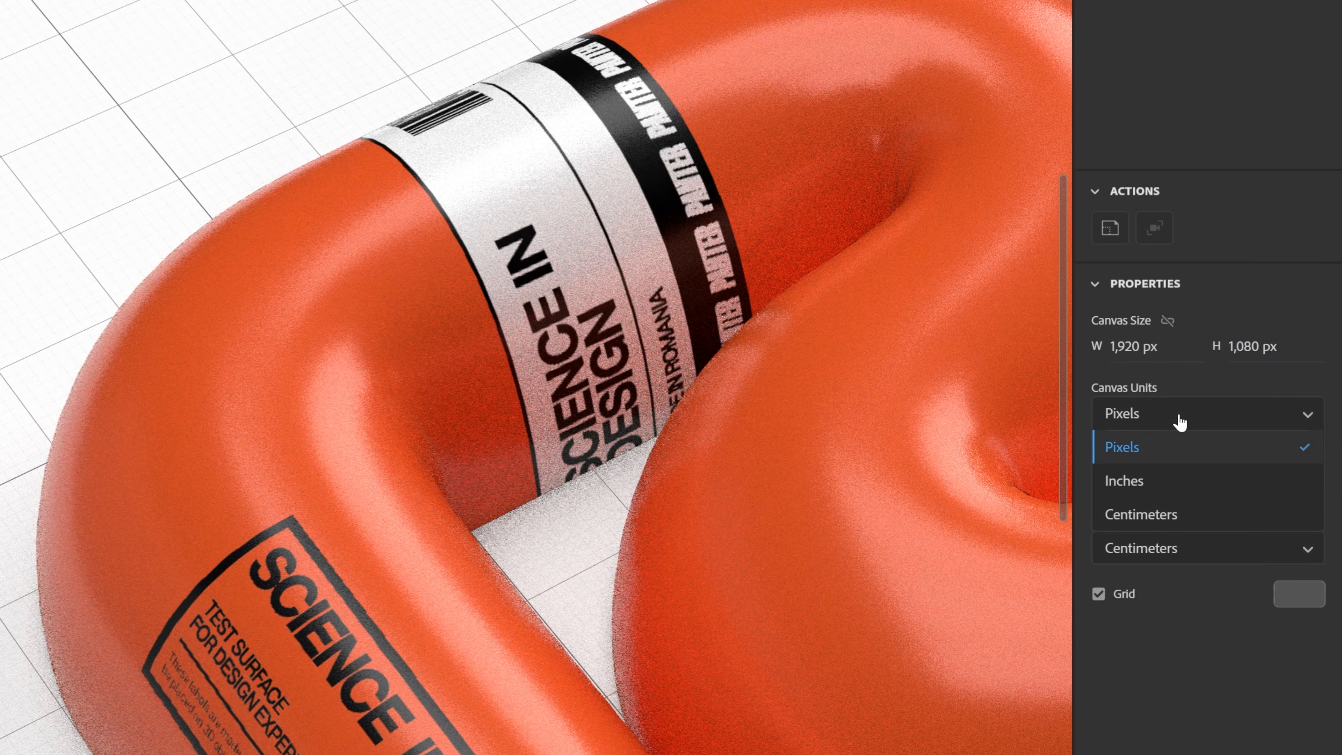
left_click(1122, 446)
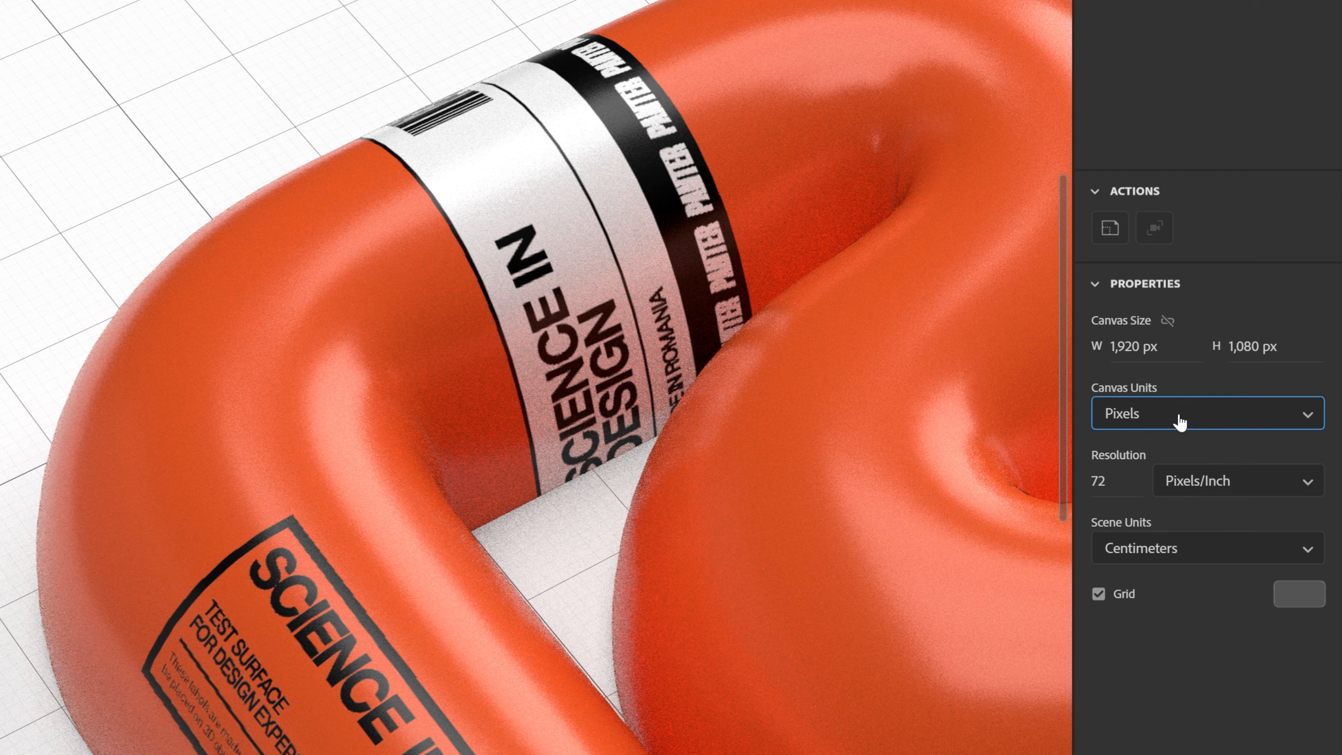
type("200")
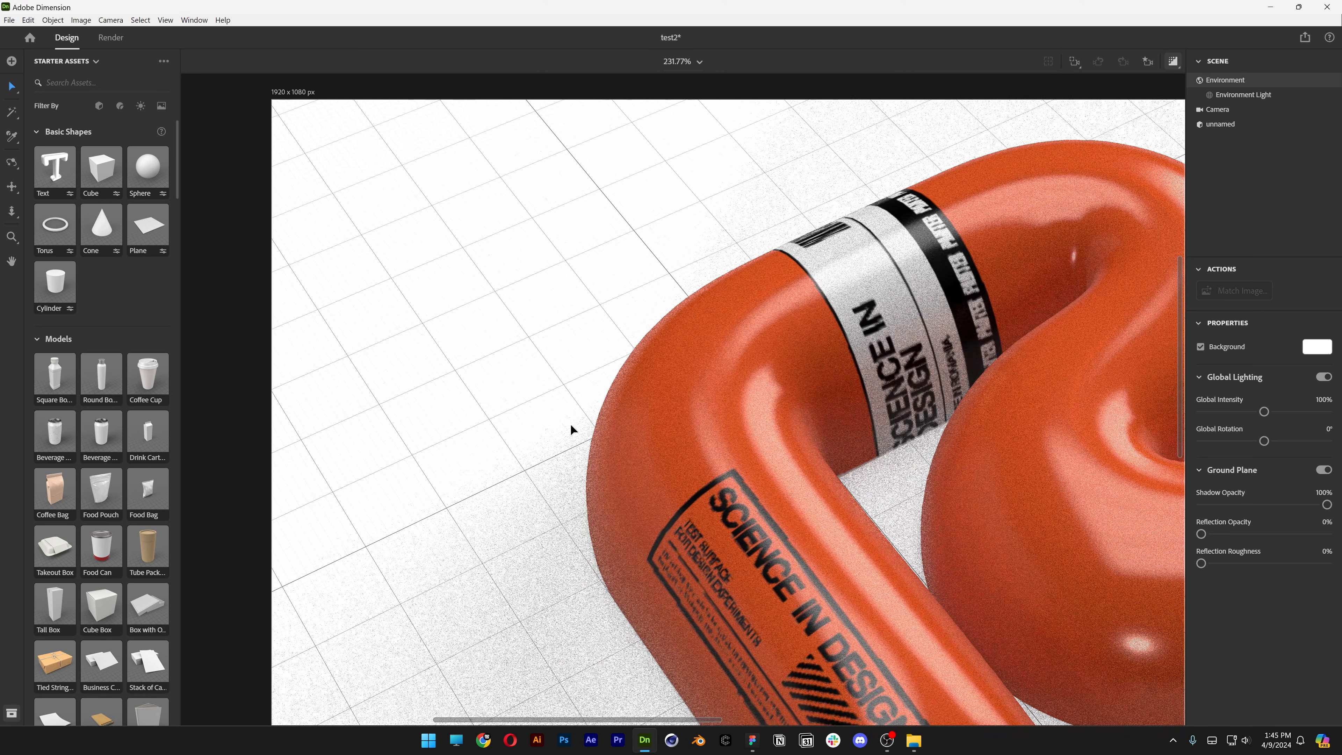
Step: Reframe the camera on the inflatable shape and set the canvas zoom to 150%
left_click_drag(572, 428, 544, 434)
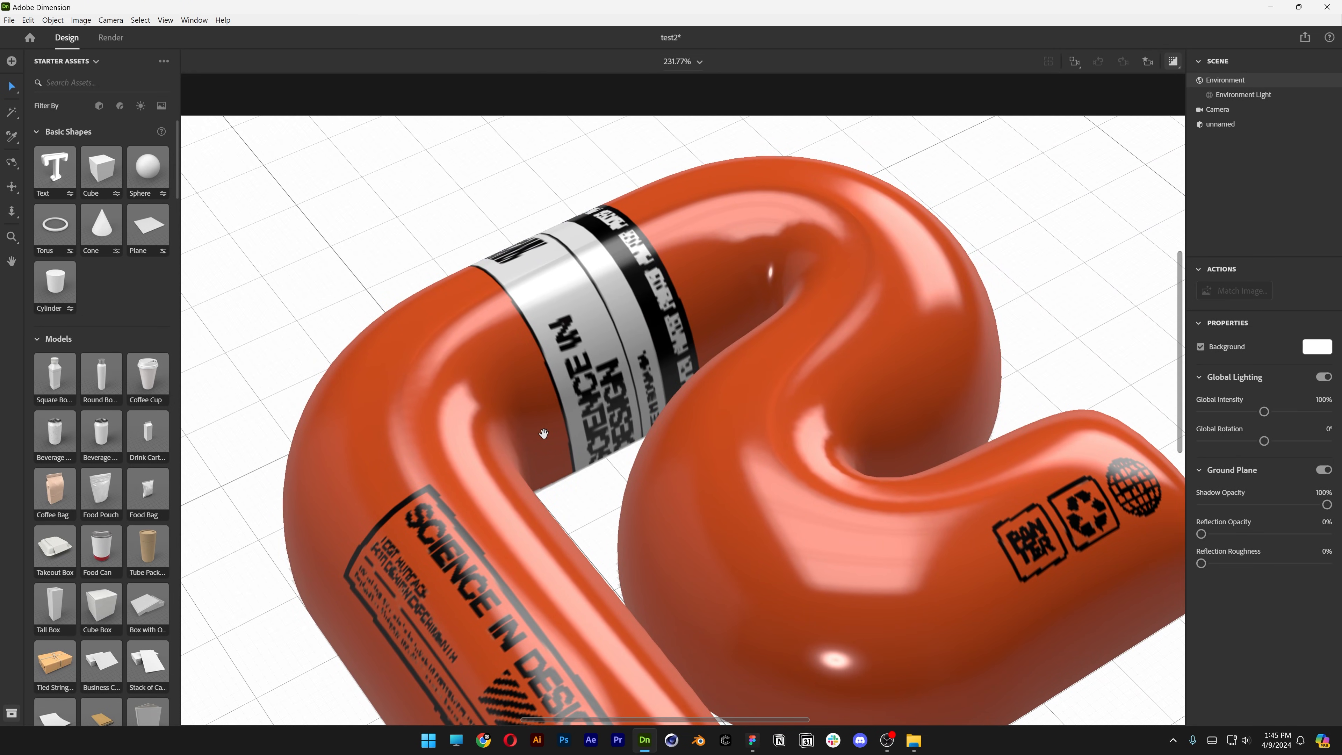
left_click_drag(544, 433, 471, 413)
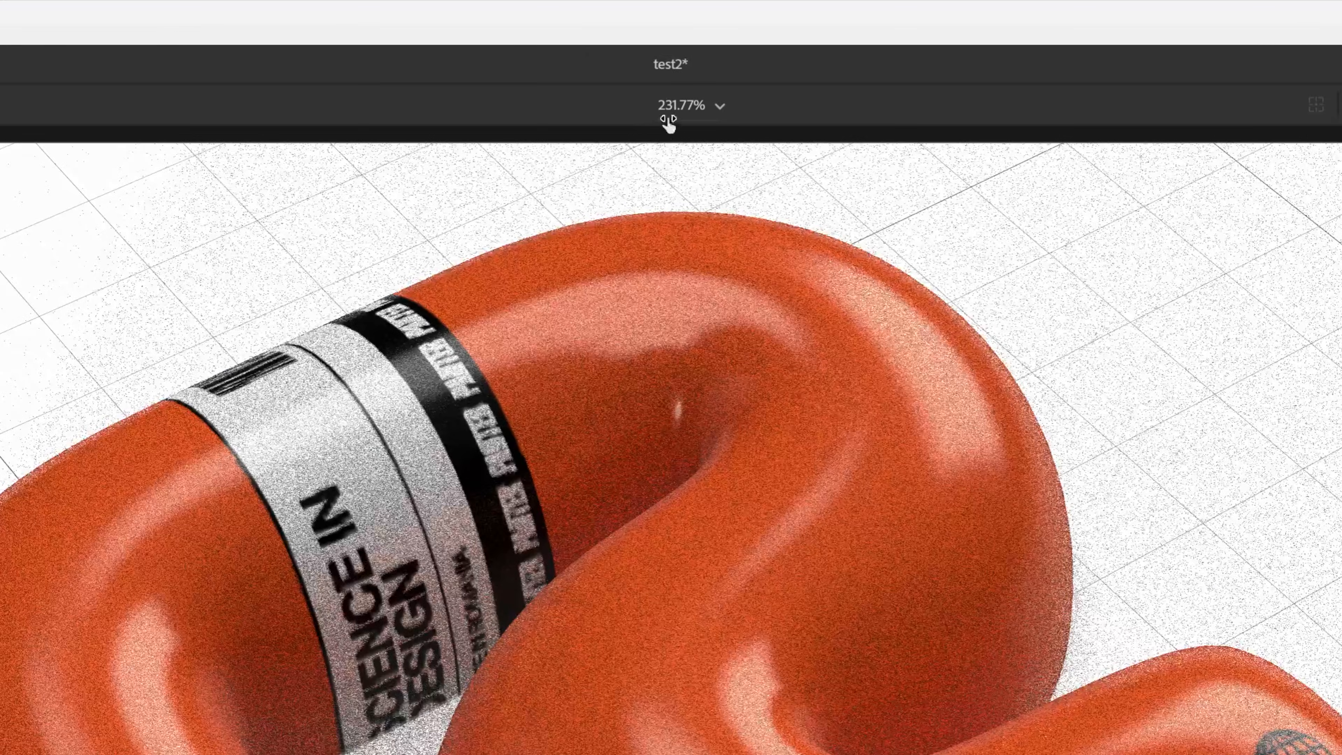
left_click(681, 105)
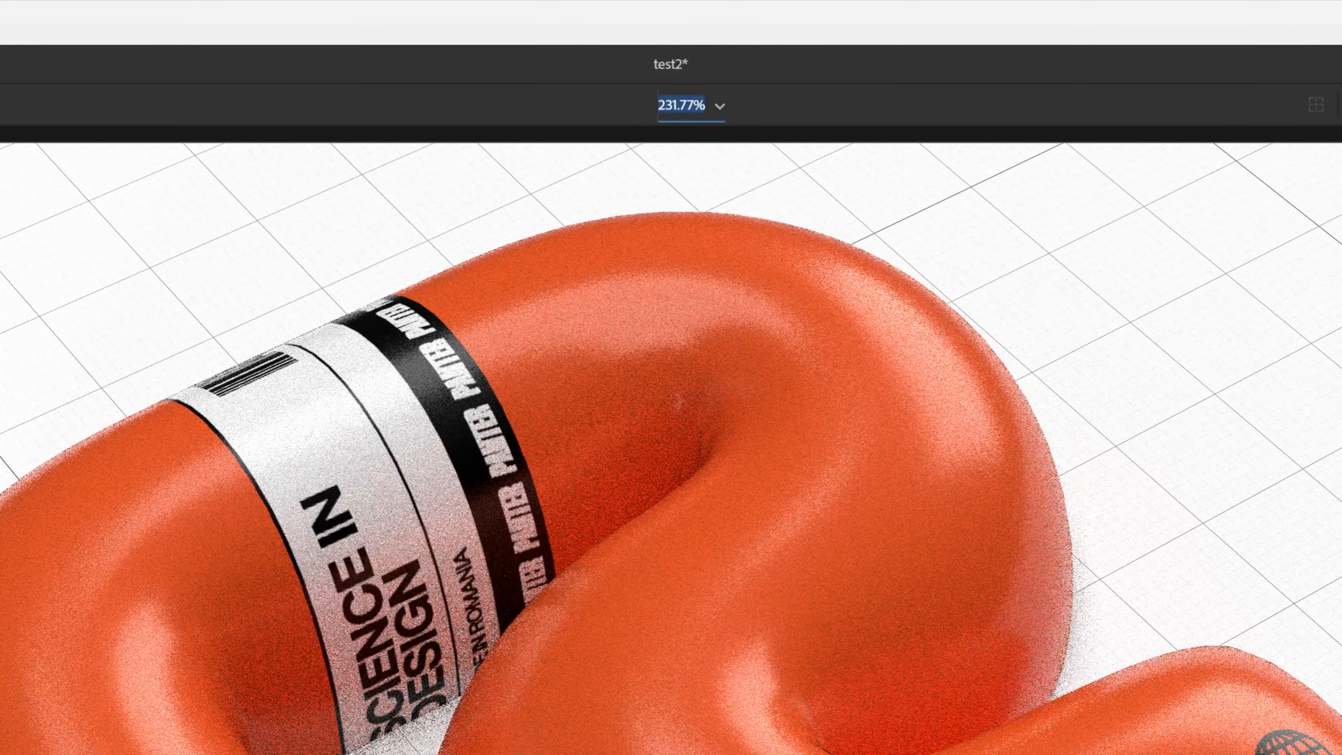
left_click(721, 106)
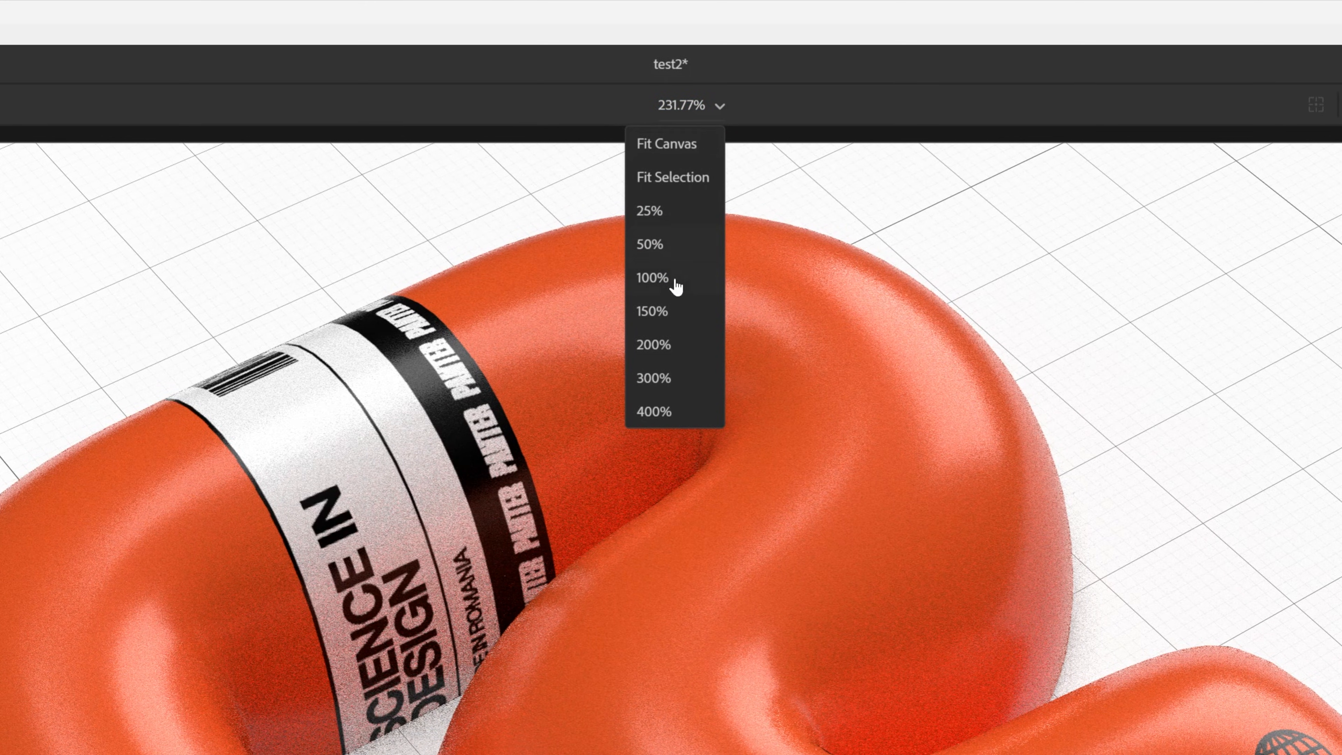
left_click(651, 279)
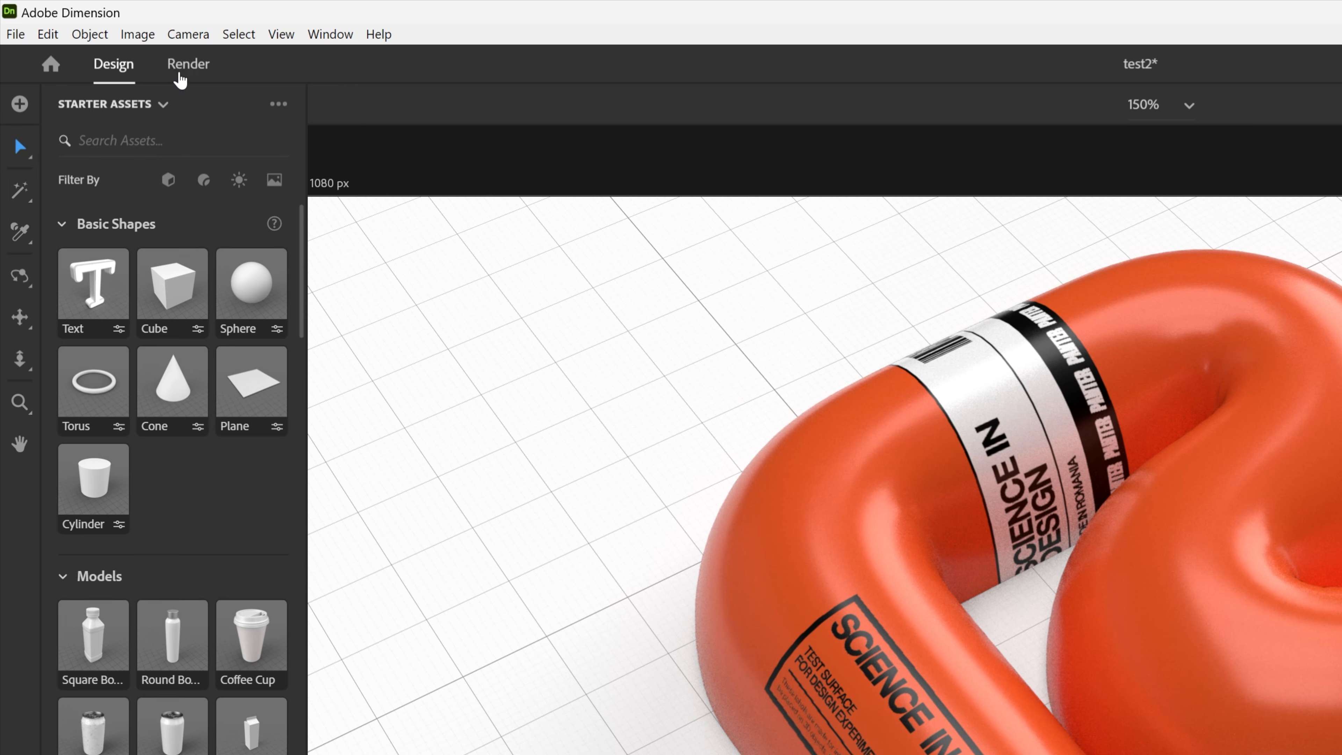
Step: Render the scene at High (Slow) quality exported as a 16-bit PSD
left_click(188, 64)
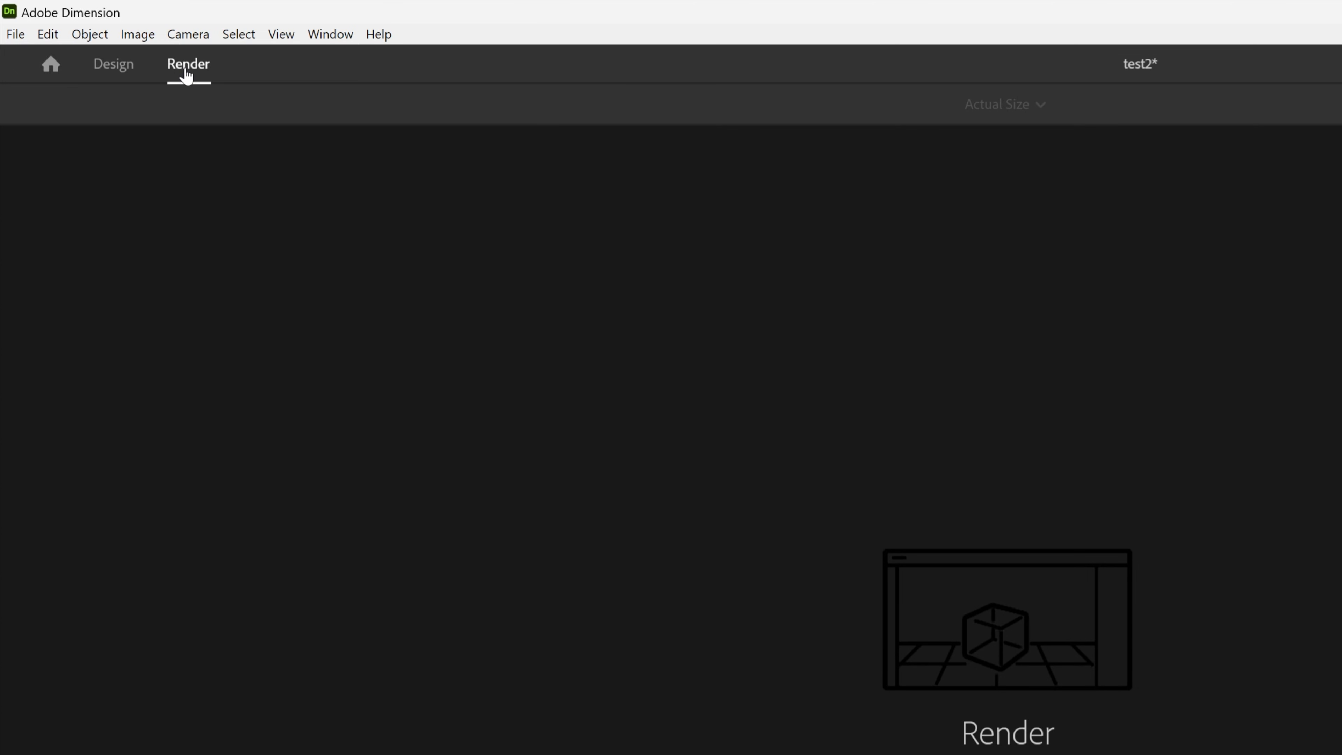
left_click(188, 64)
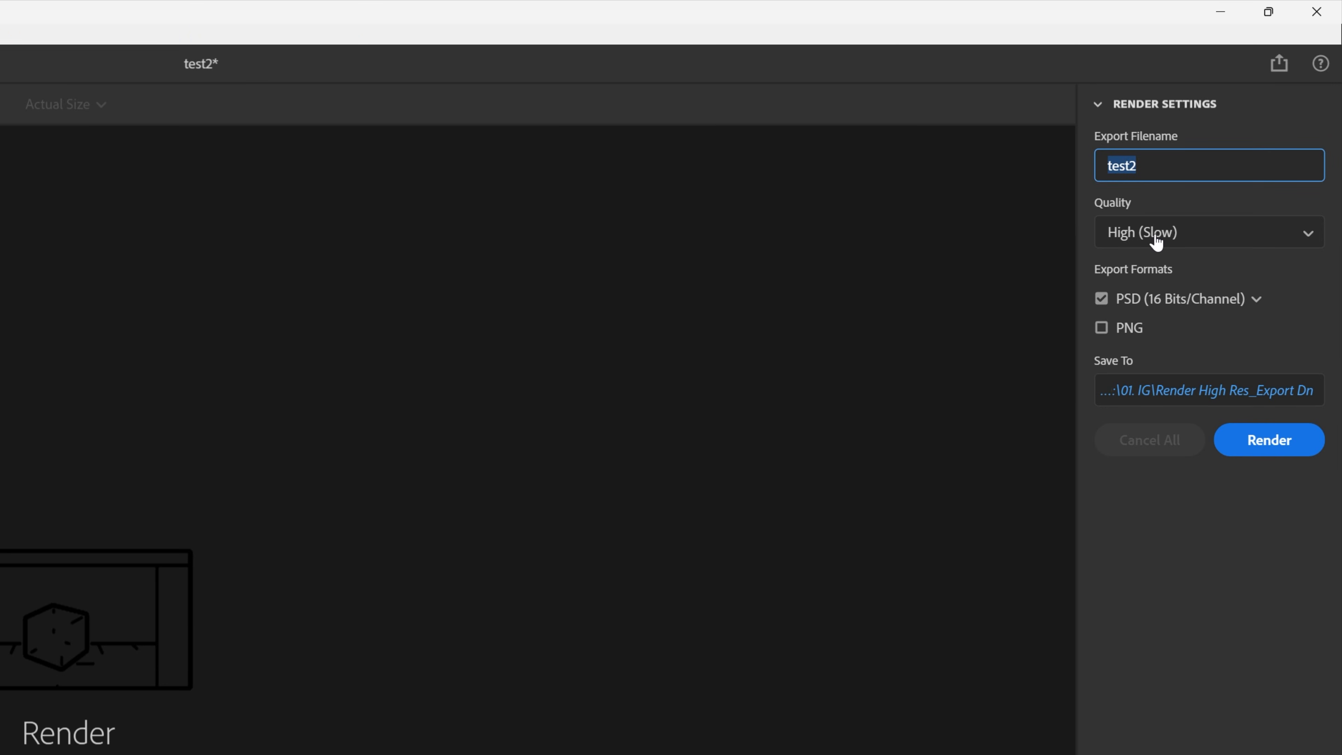
left_click(1210, 233)
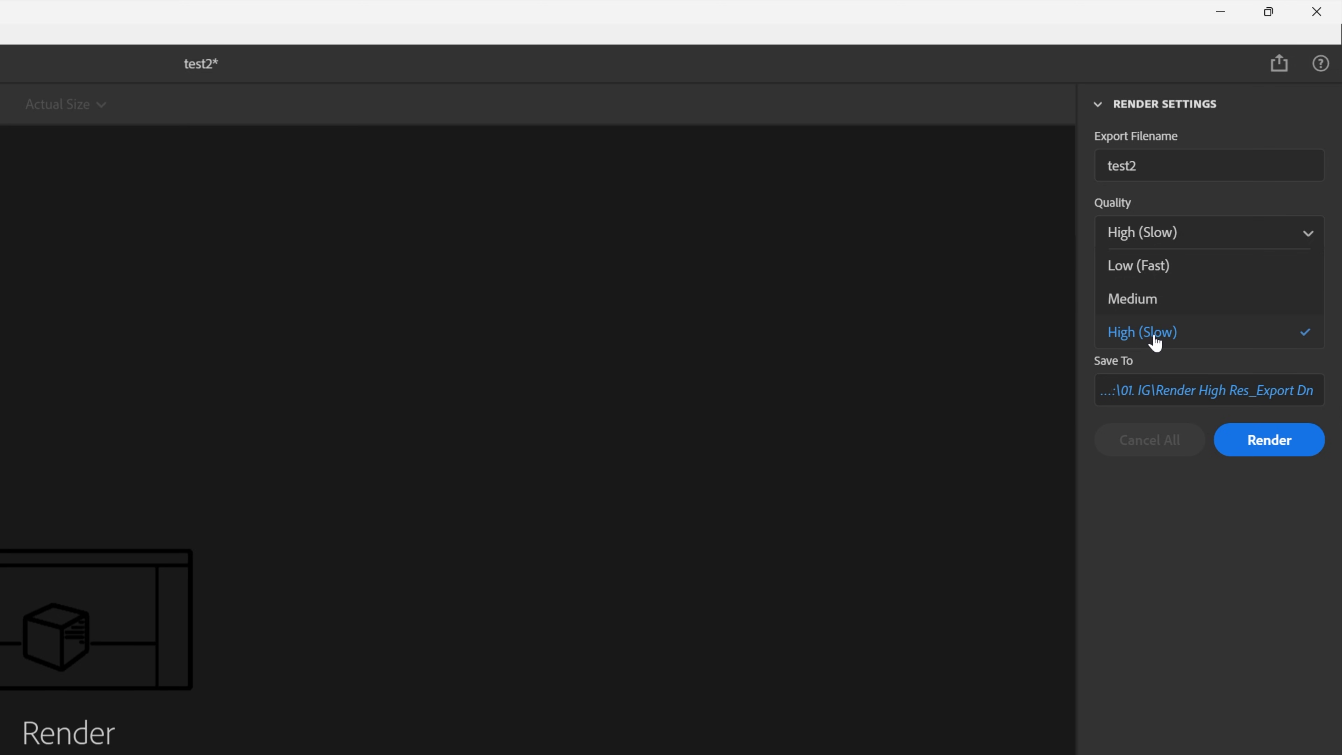
left_click(1141, 332)
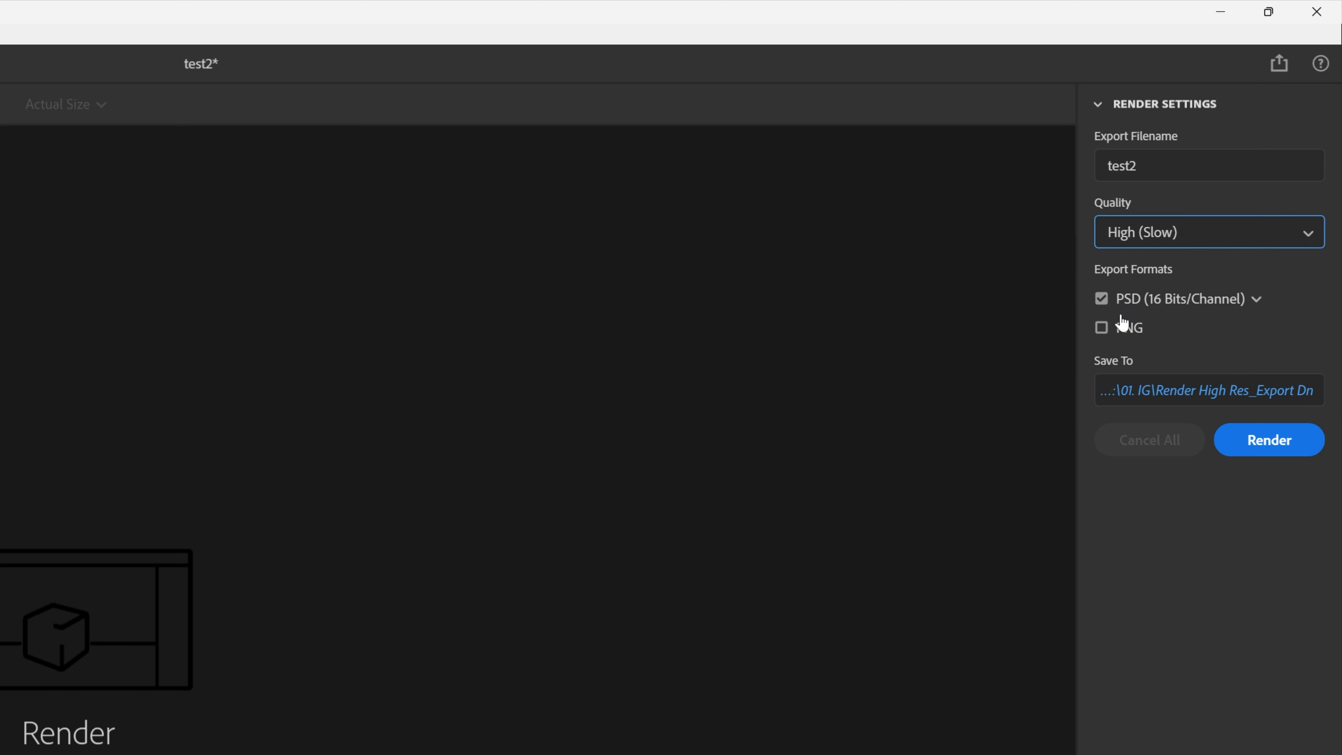
left_click(1256, 299)
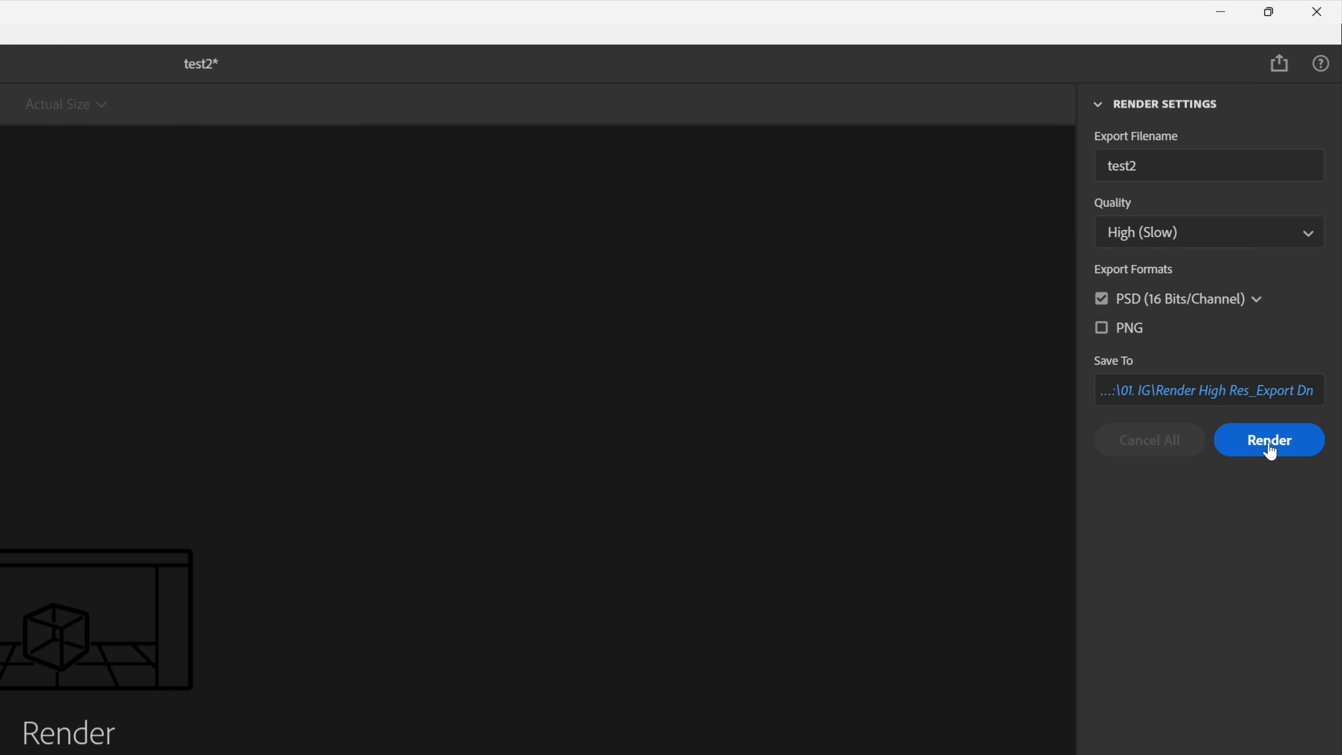
left_click(1269, 439)
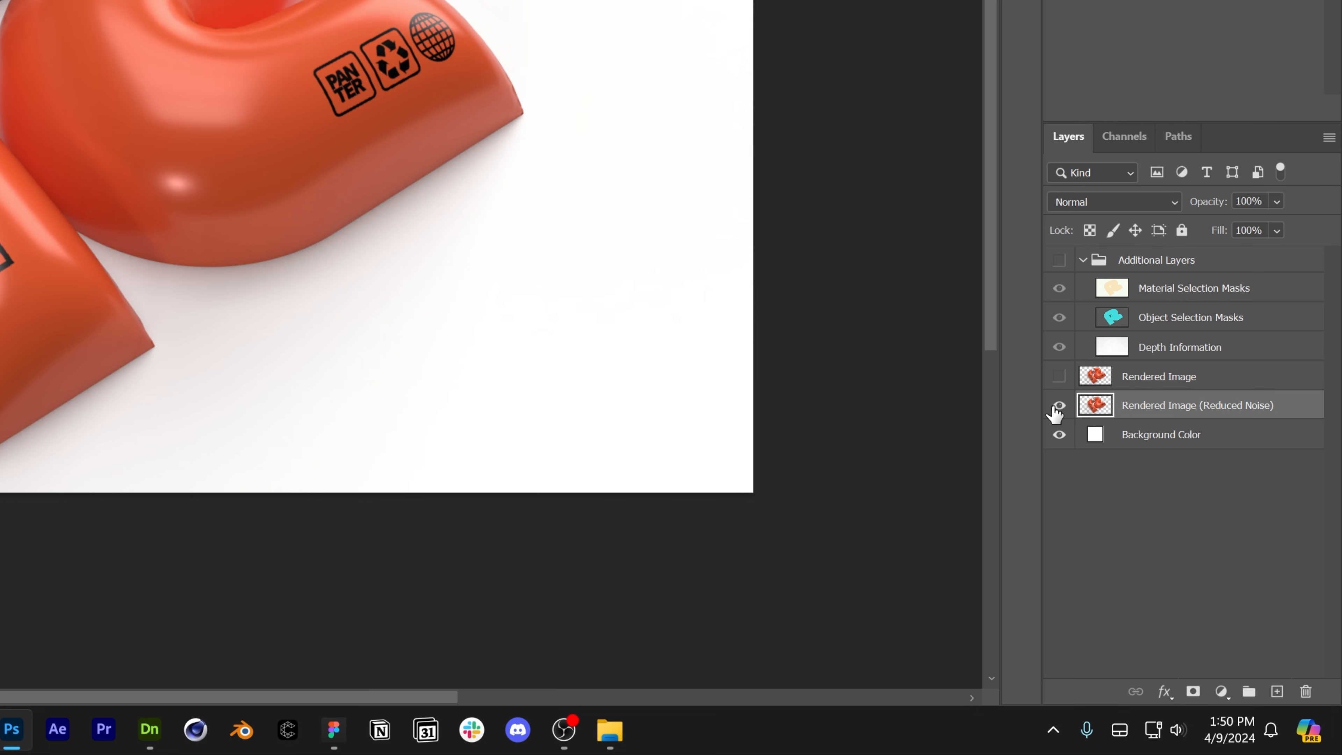
Step: Show the plain Rendered Image, hiding the Reduced Noise, Material and Object Selection Masks layers
left_click(1058, 405)
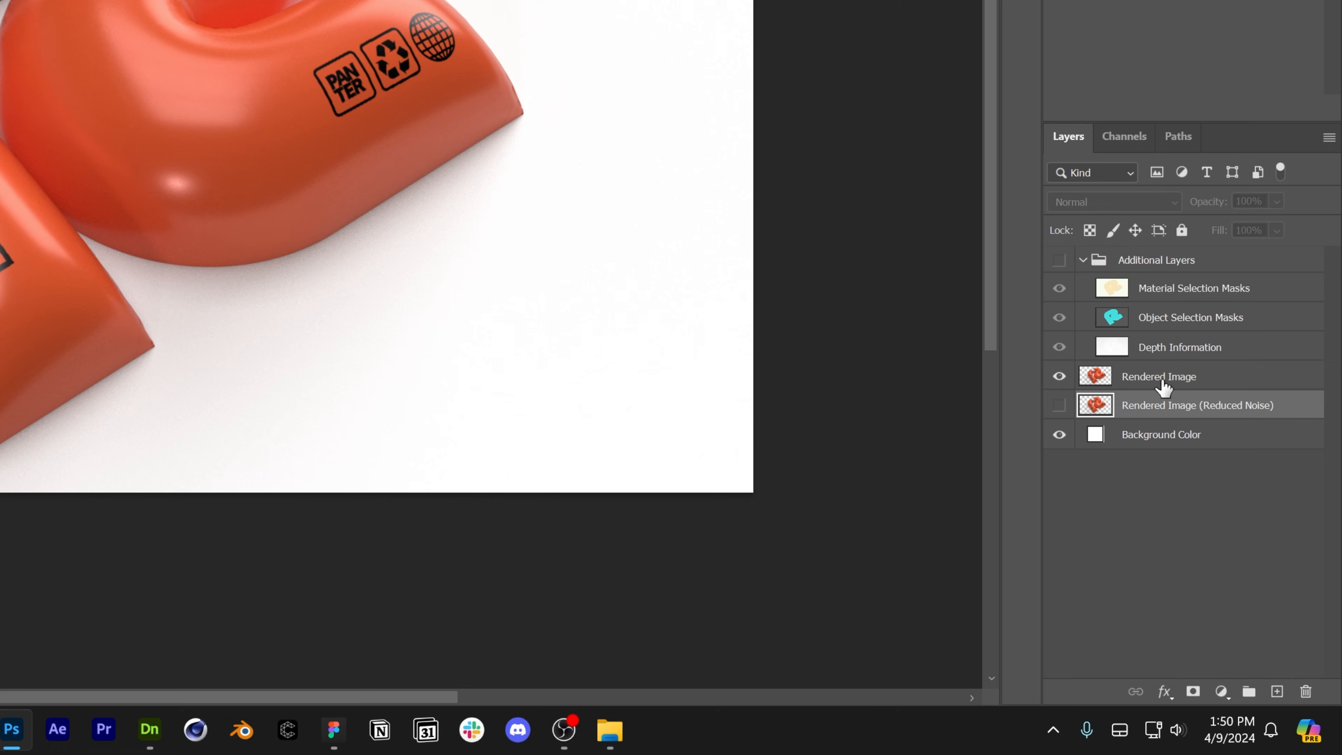
left_click(1159, 376)
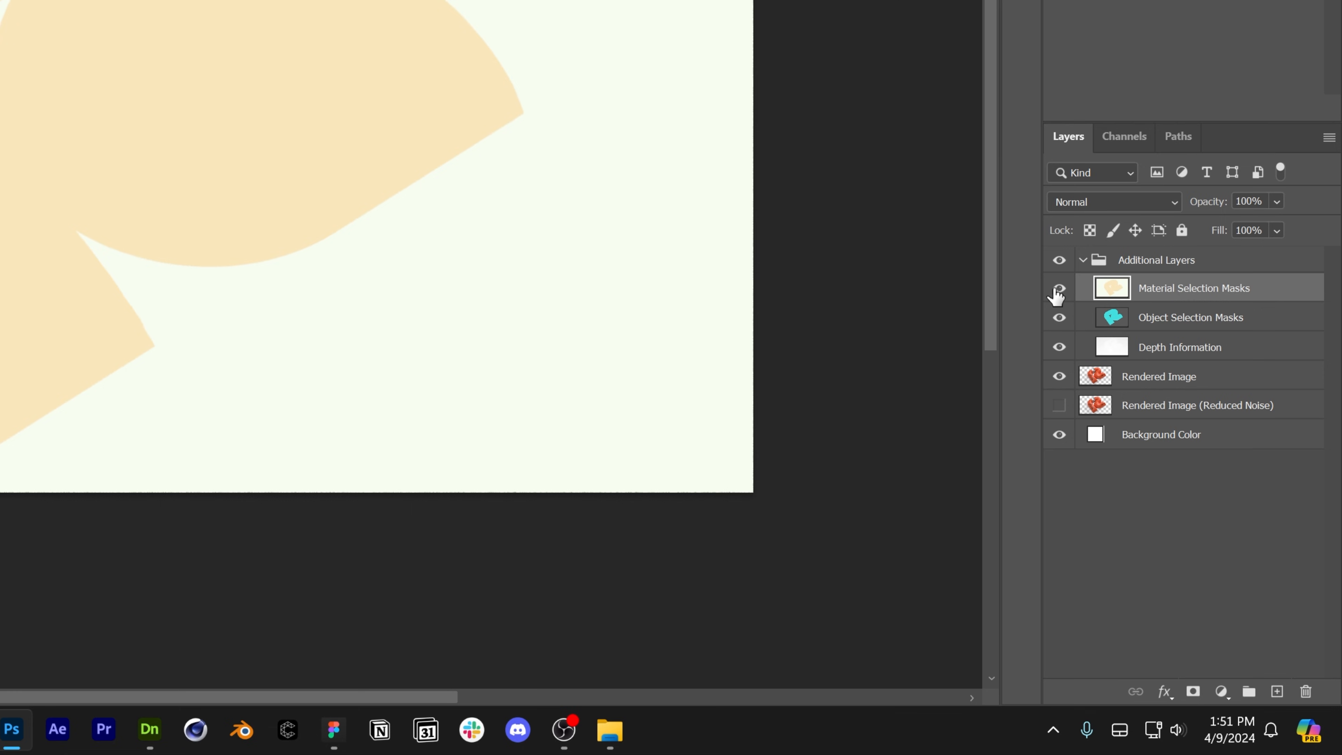
left_click(1058, 288)
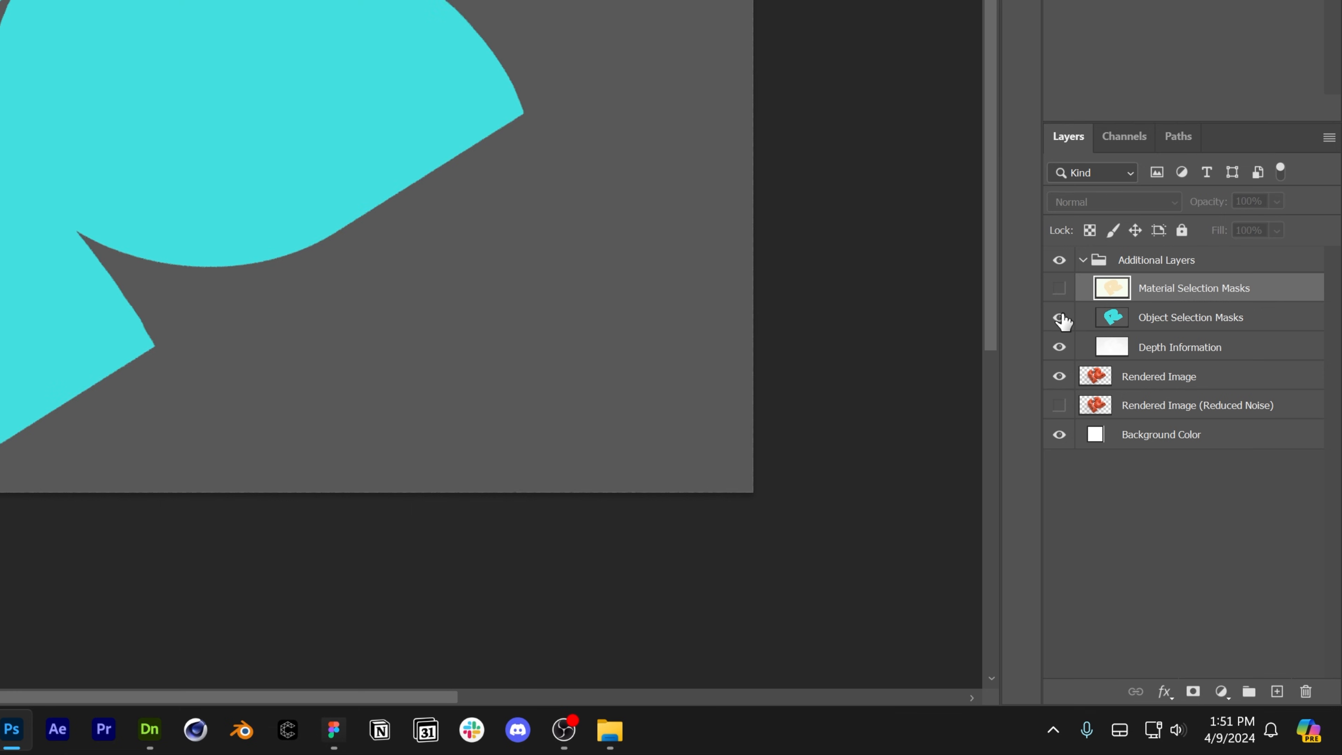
left_click(1058, 317)
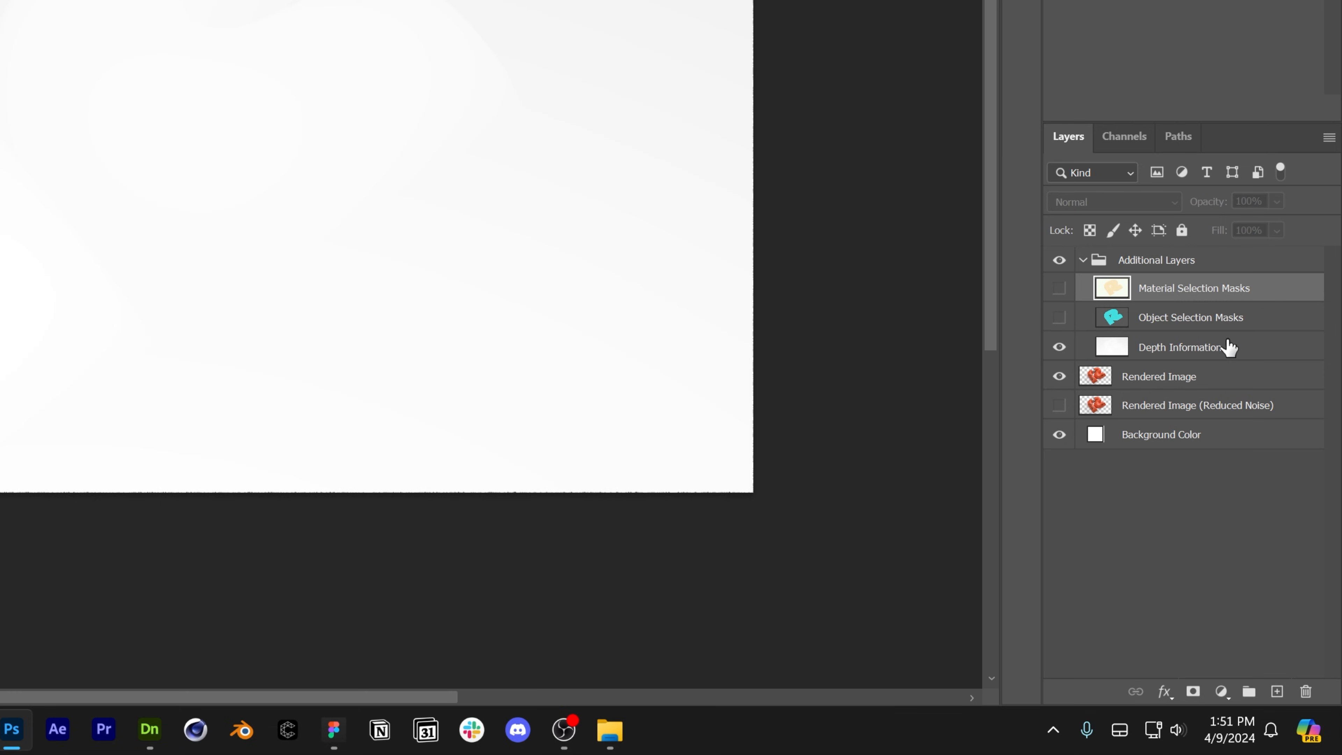